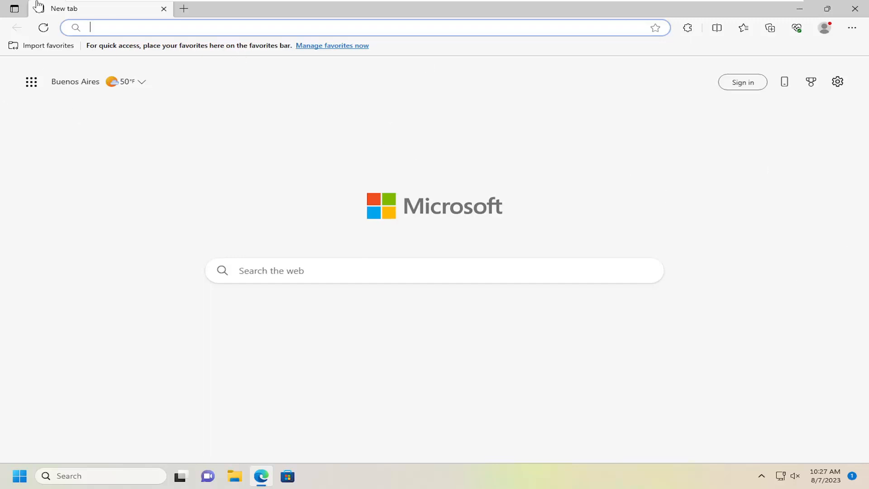
# Step: Start typing the account.riotgames.com address in a new Edge tab
pyautogui.write('account.riotgames.com')
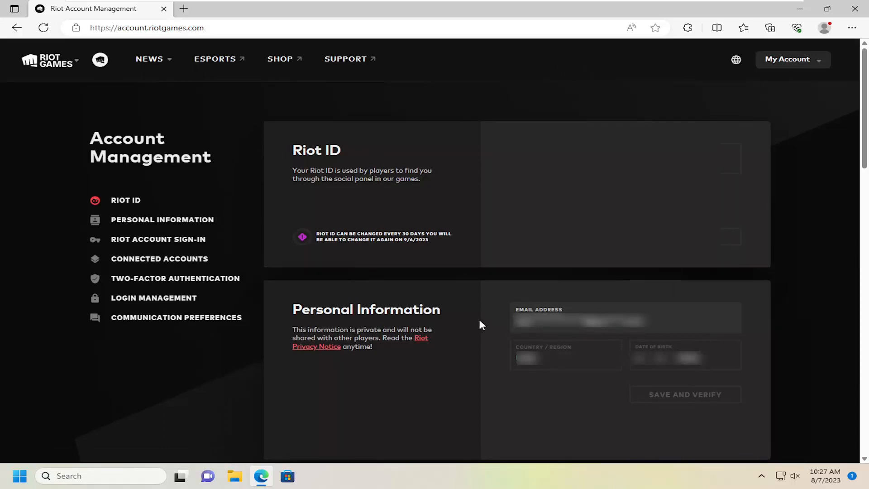
pyautogui.moveTo(503, 325)
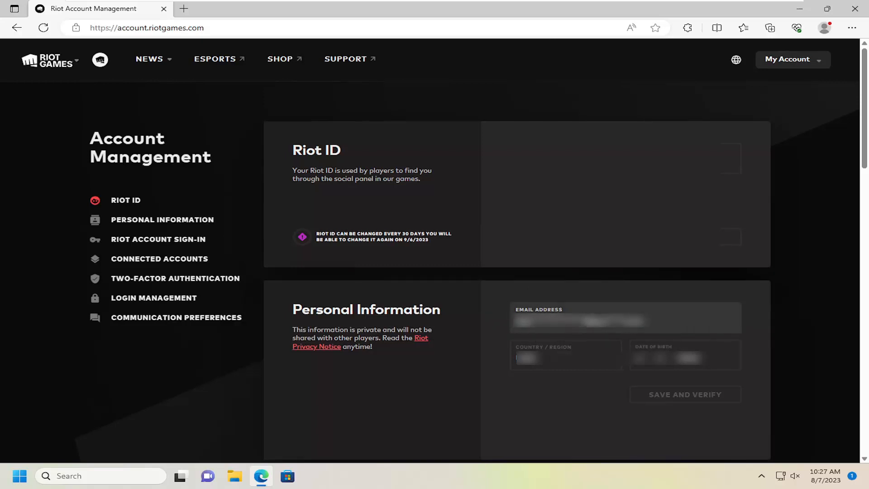
pyautogui.click(625, 321)
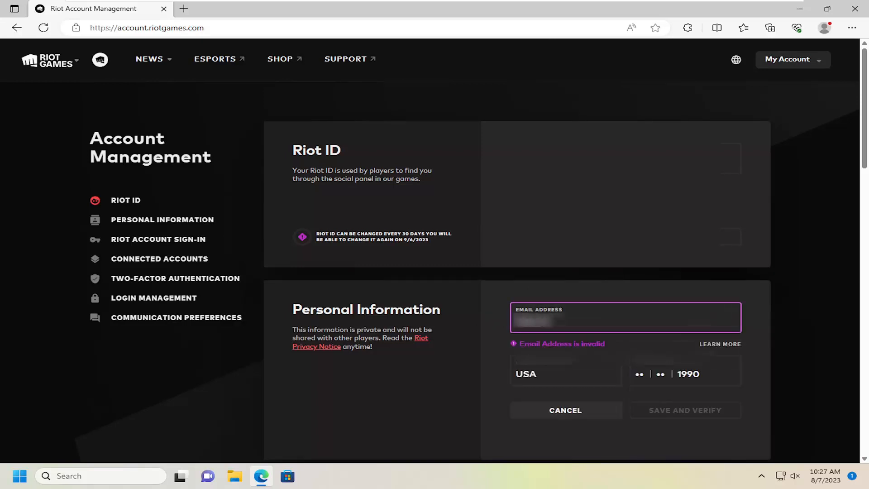
pyautogui.write('example@gmail.com')
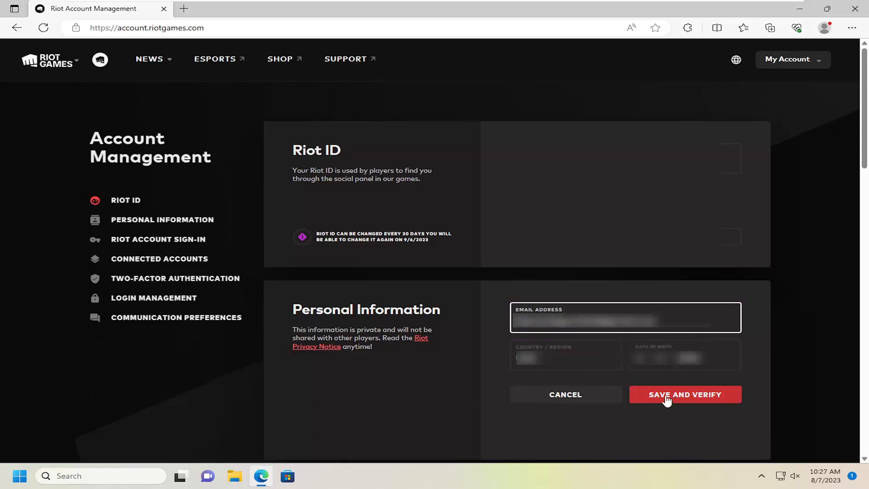
pyautogui.click(685, 394)
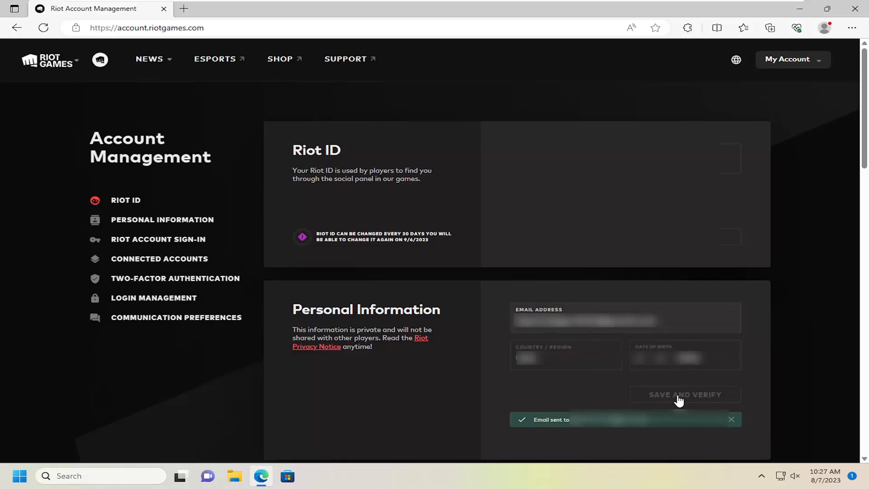